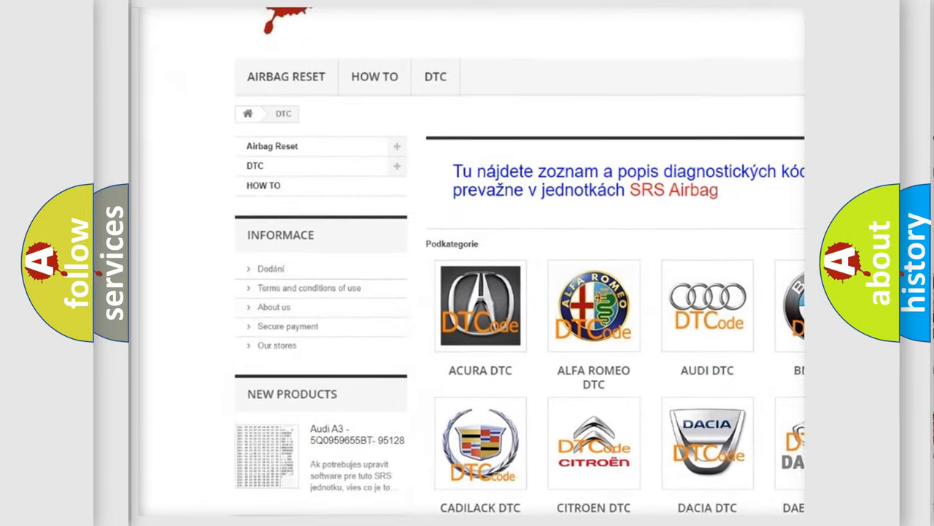
scroll(down, 3)
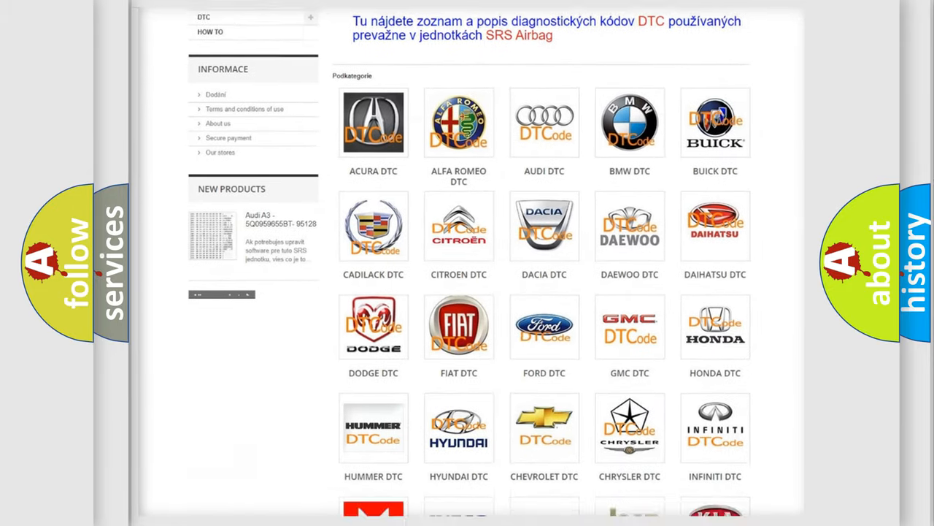
scroll(down, 3)
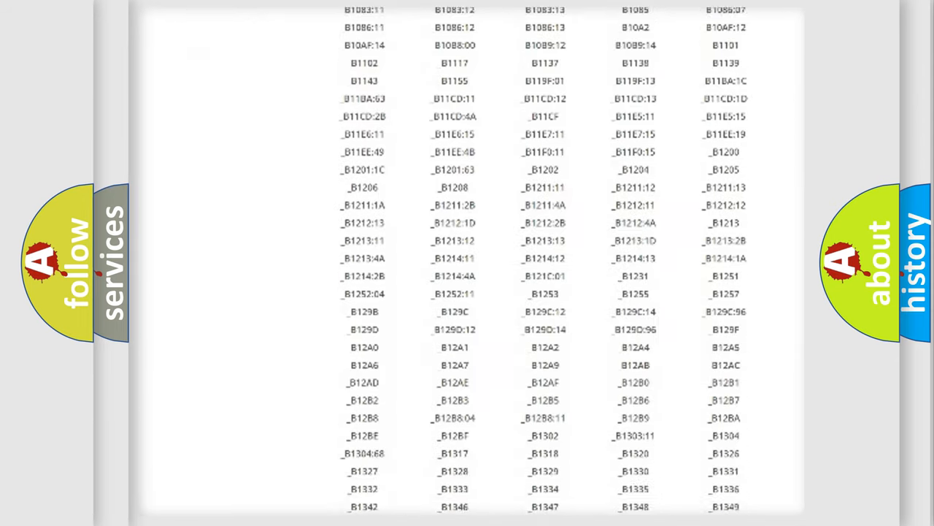
scroll(down, 3)
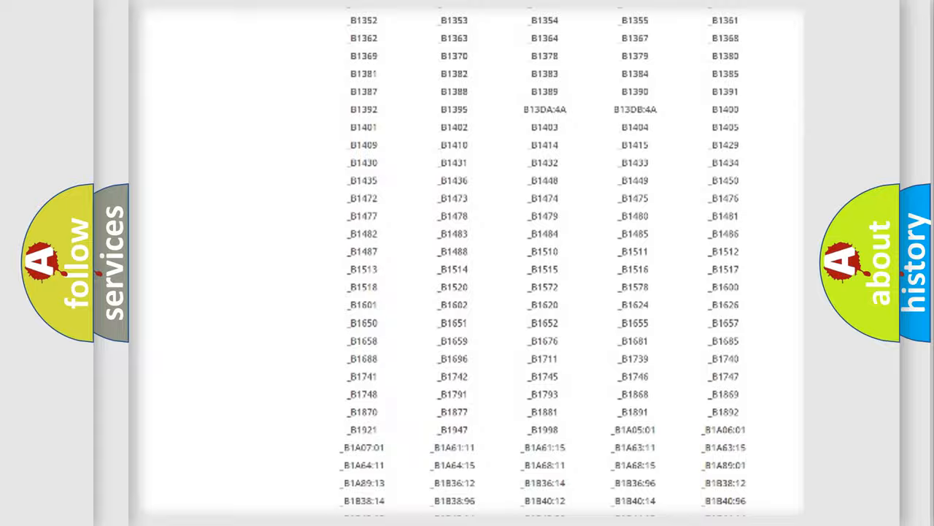